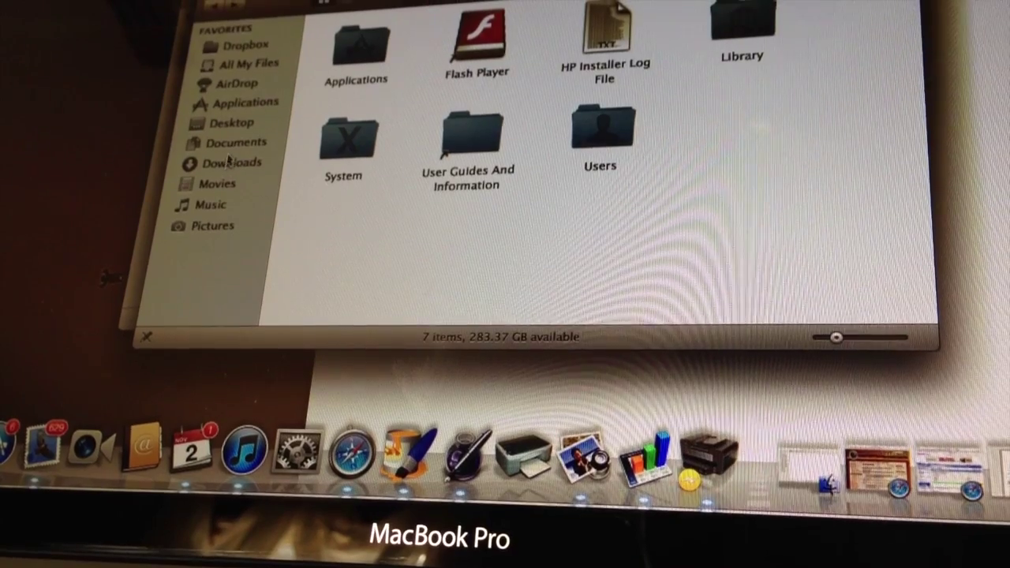
Browse the Downloads folder (632 items), then the empty Movies folder from the sidebar
click(229, 164)
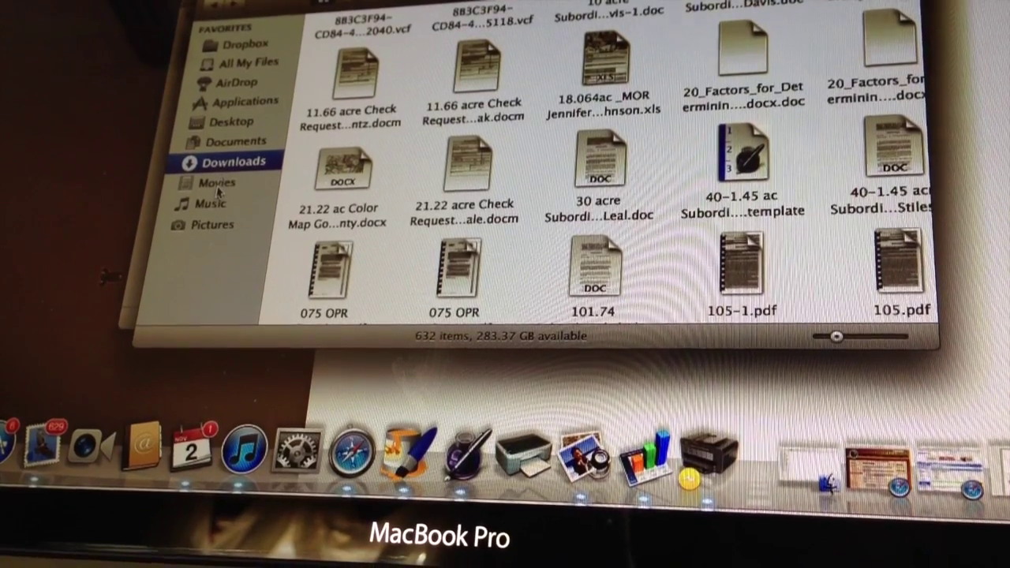
click(217, 183)
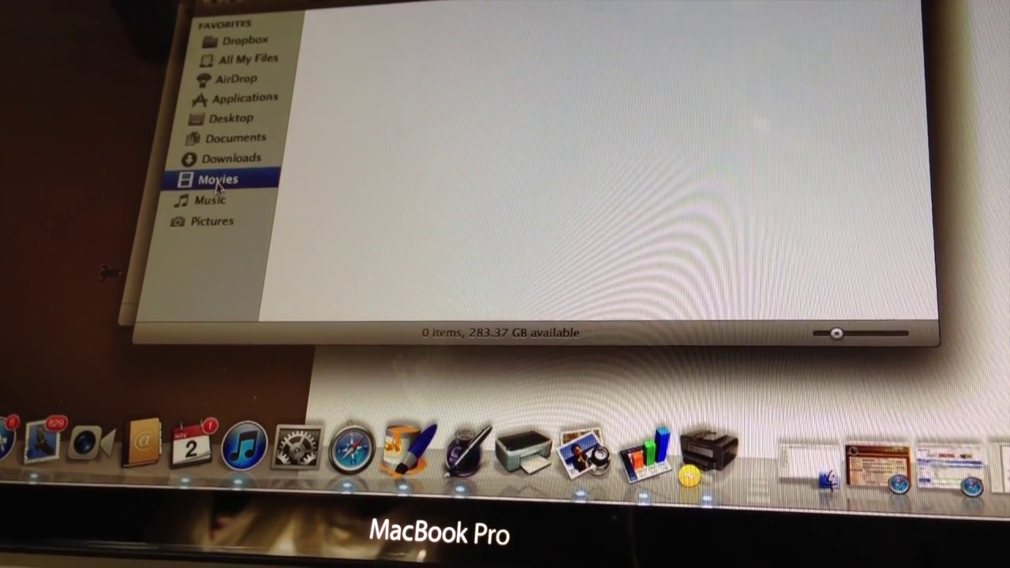